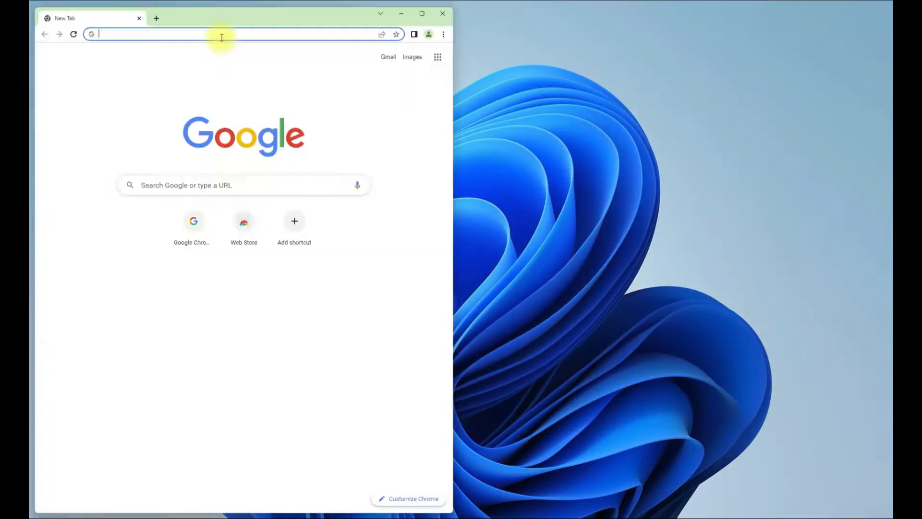
Step: Load localwp.com in Chrome and scroll through the homepage back to the top
type("localwp.com")
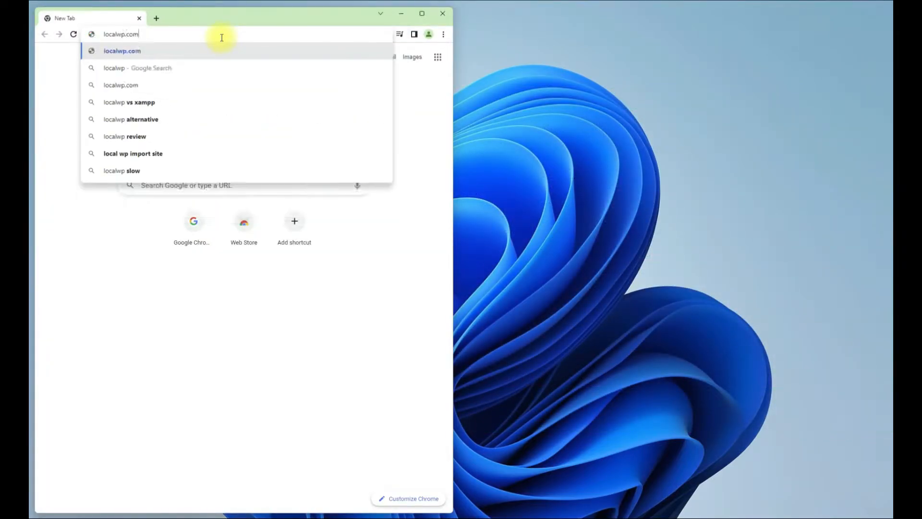
key("Enter")
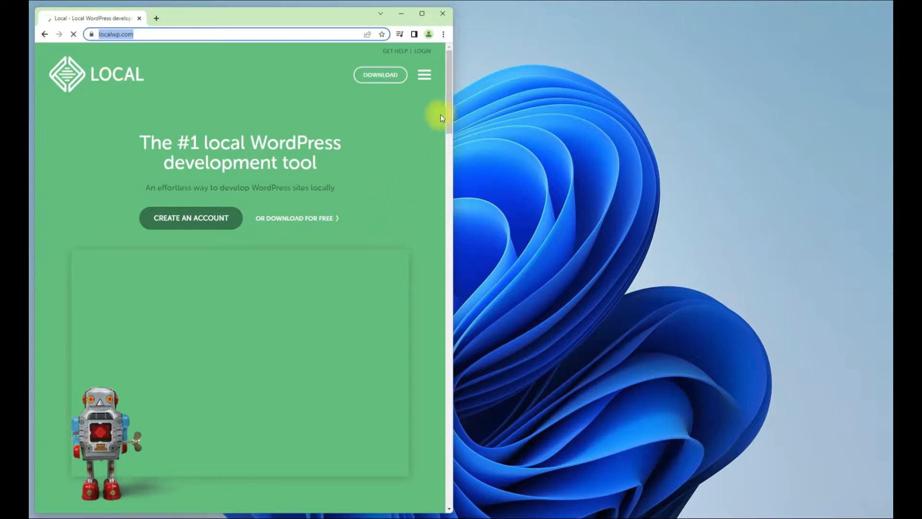
scroll("down", 3)
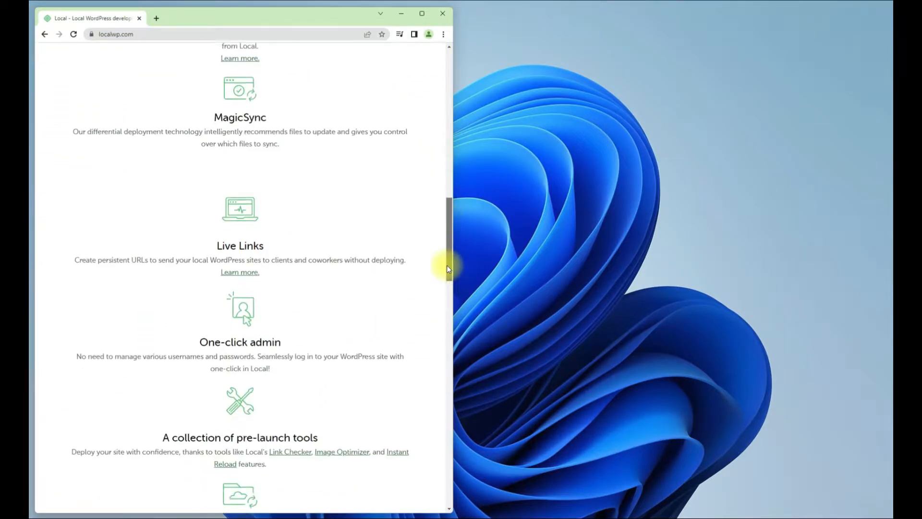
scroll("down", 3)
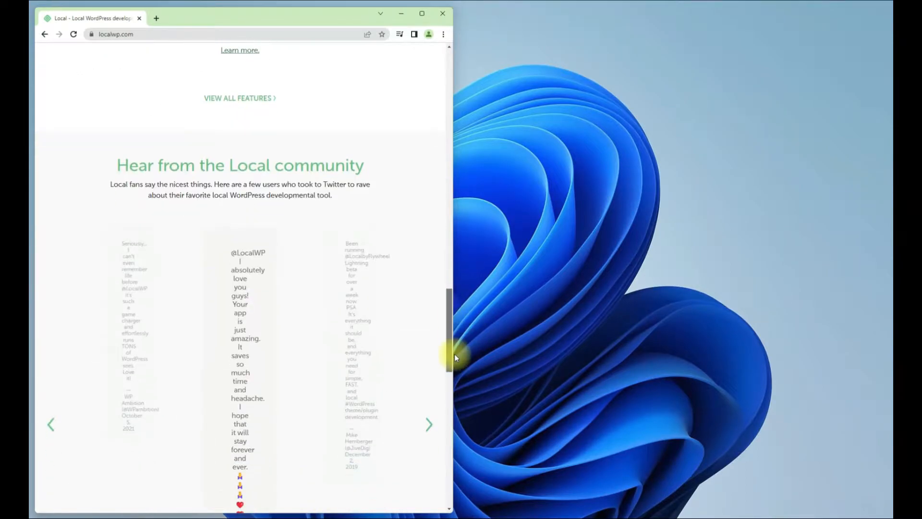
scroll("down", 3)
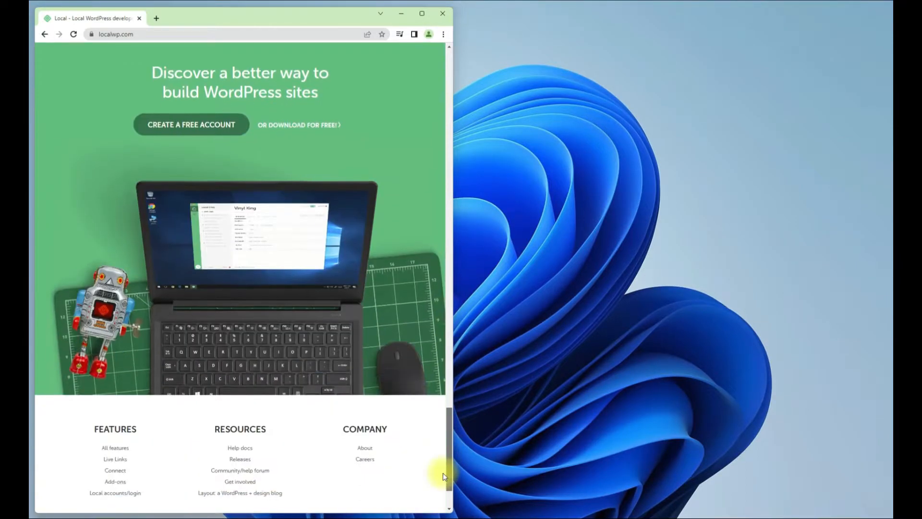
scroll("up", 3)
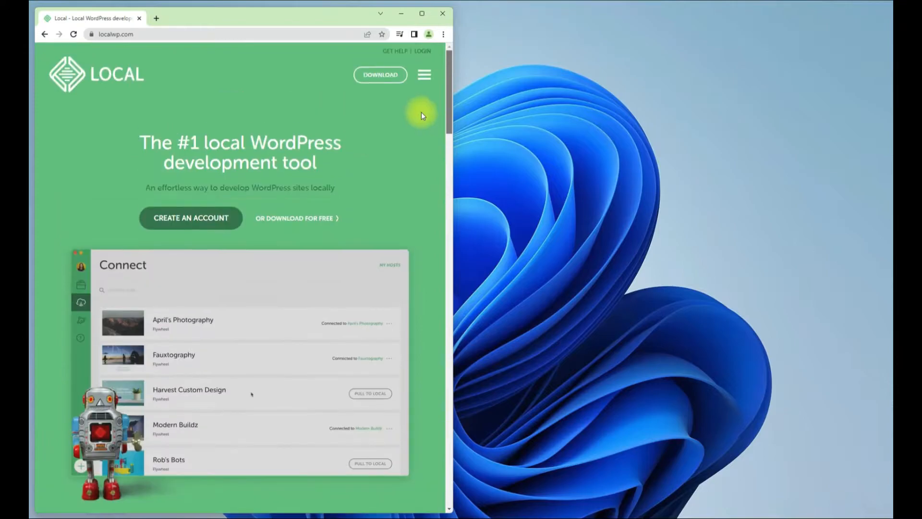
Step: Submit the Download Local form for Windows with a work email to start the installer download
left_click(380, 75)
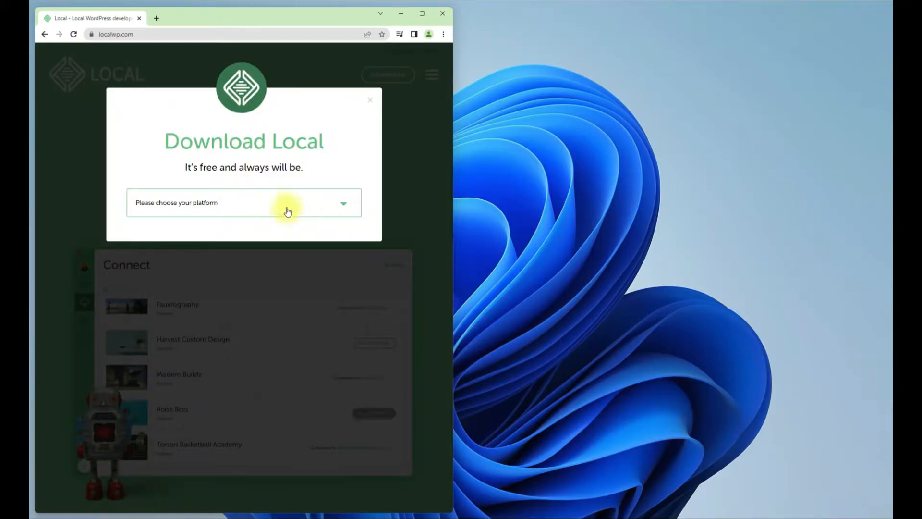
left_click(244, 202)
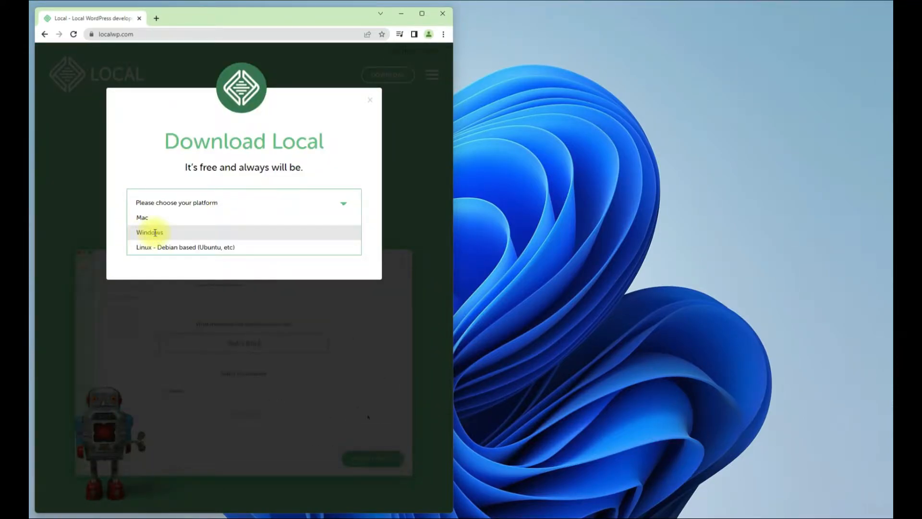
left_click(149, 232)
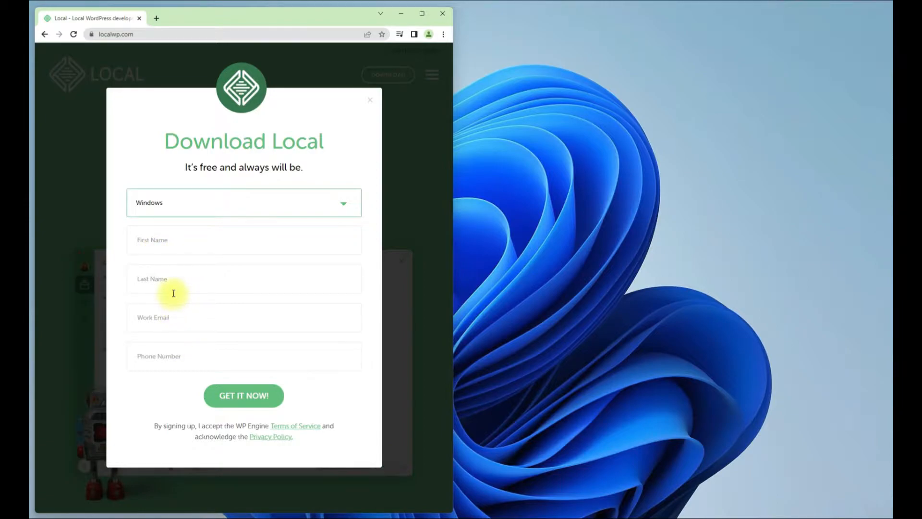
mouse_move(160, 311)
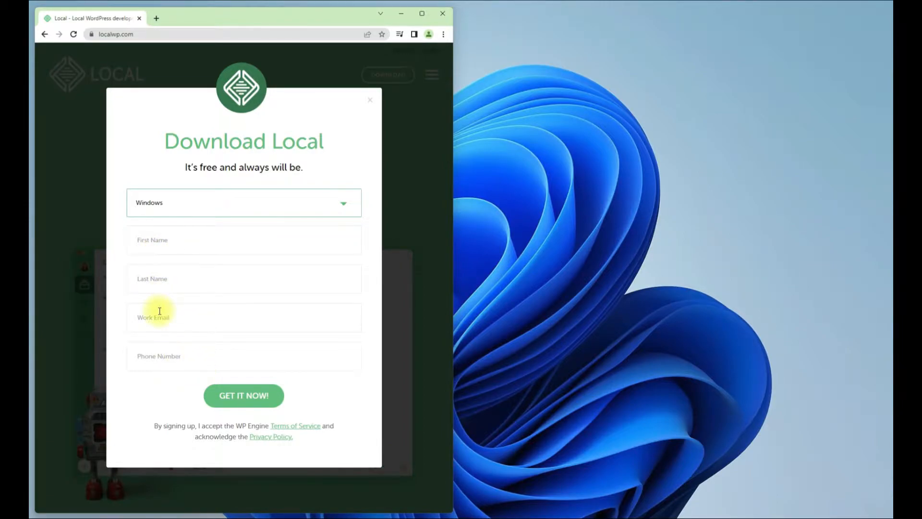
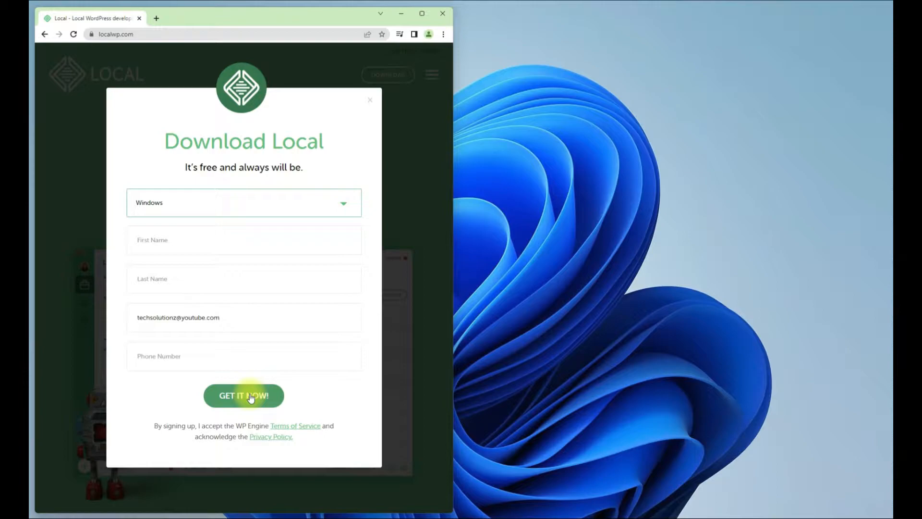
left_click(243, 396)
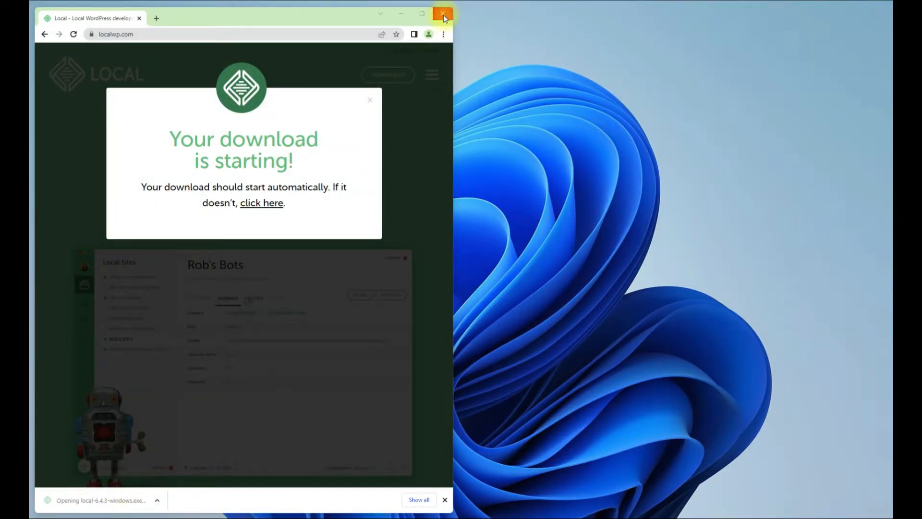
Step: Close Chrome and install Local for anyone using this computer in the default folder
left_click(443, 13)
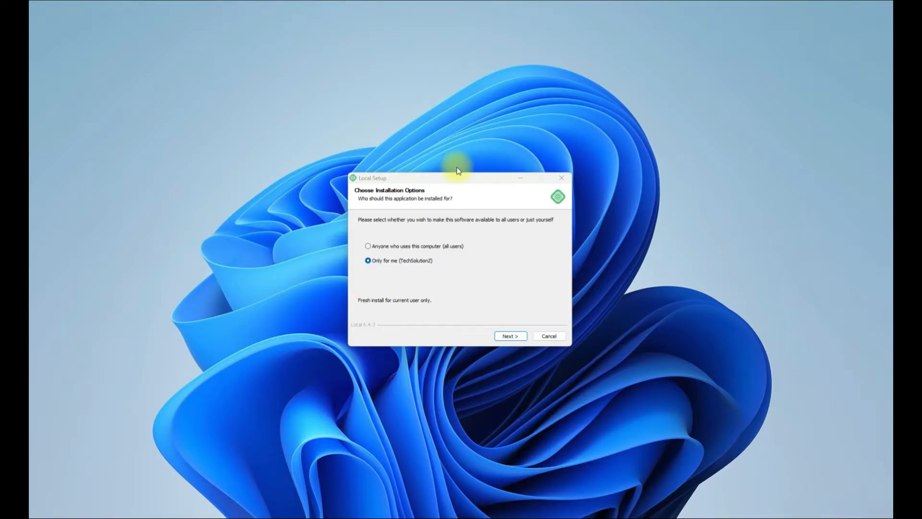
mouse_move(441, 246)
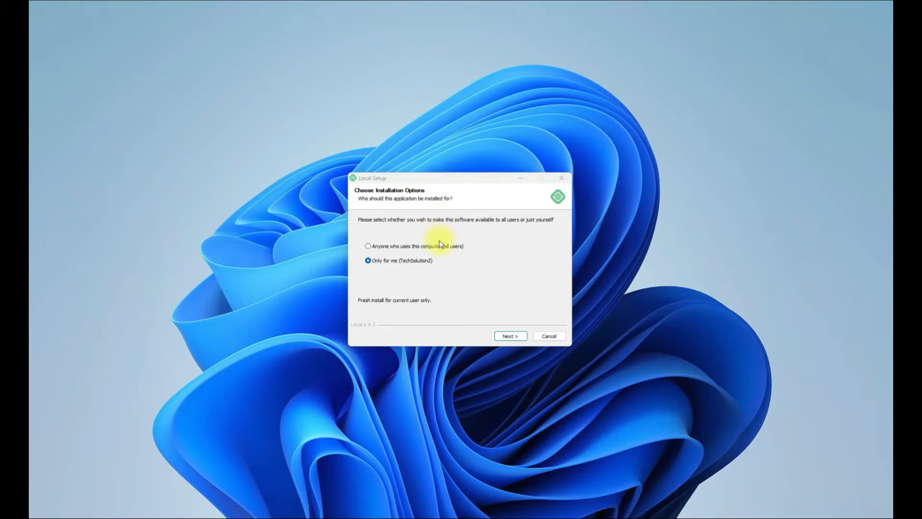
left_click(367, 246)
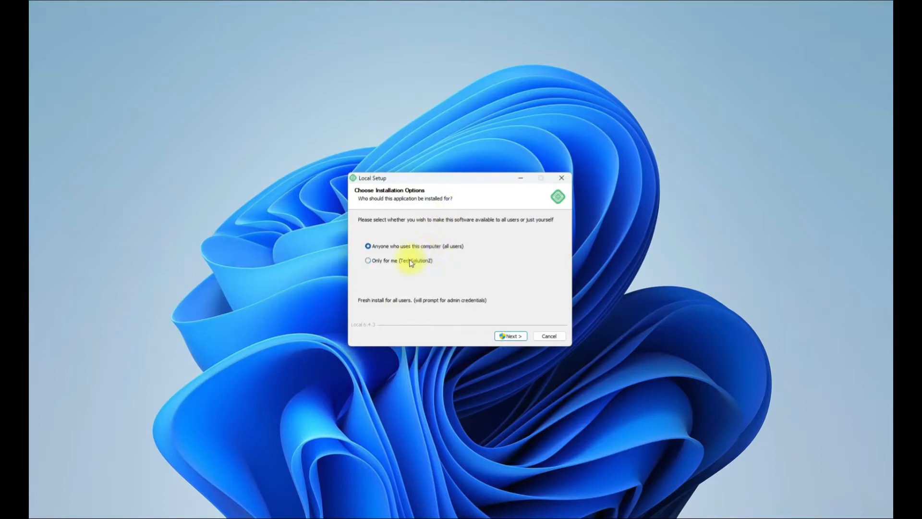
left_click(510, 336)
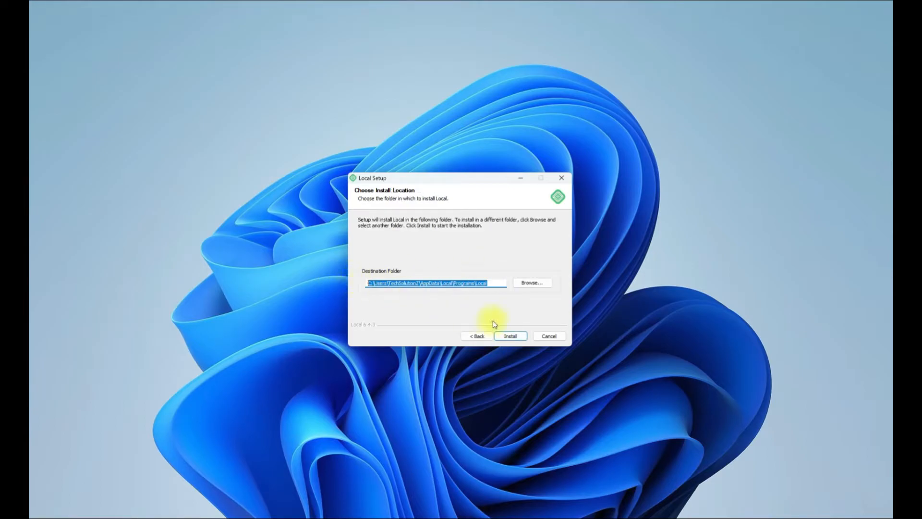
left_click(510, 336)
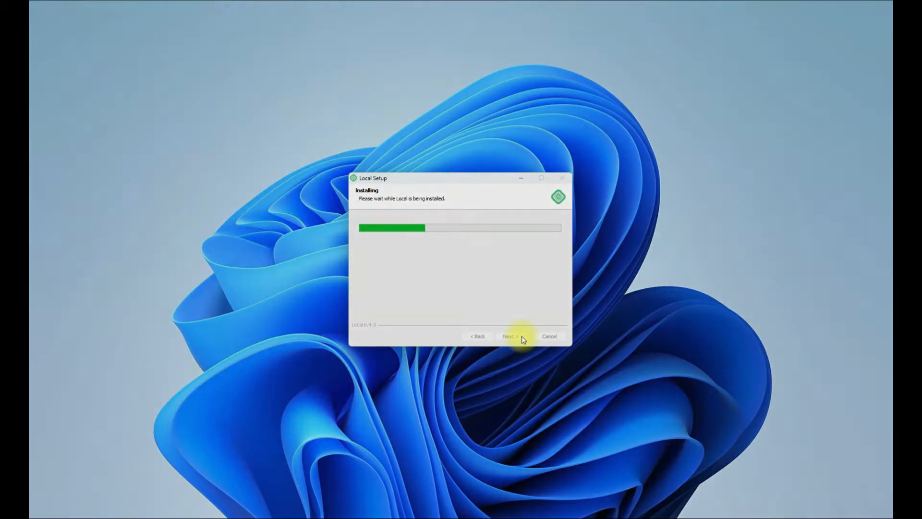
mouse_move(405, 340)
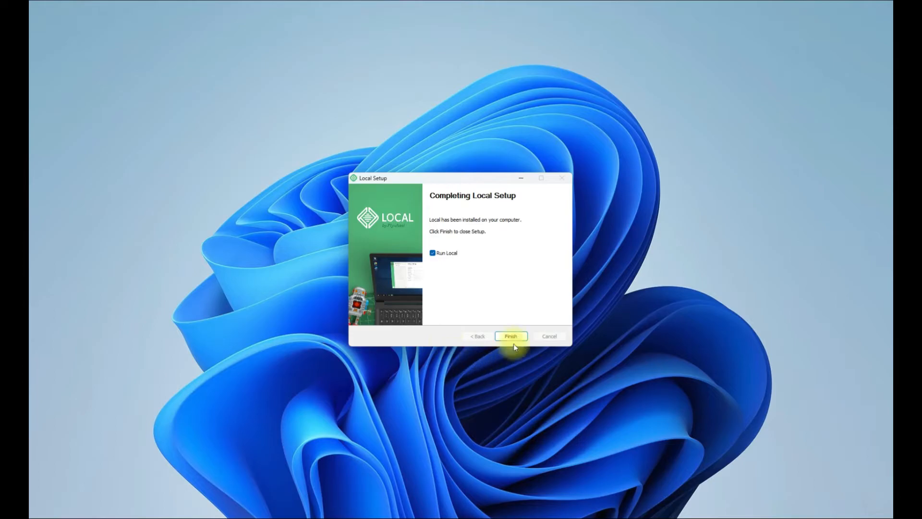
Step: Finish setup, launch Local, agree to the Terms of Service, and decline error and usage reporting
left_click(511, 336)
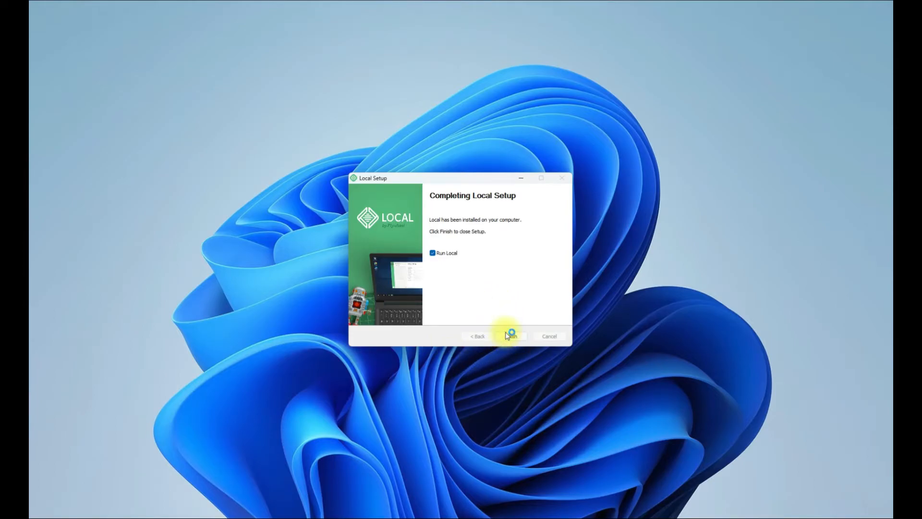
left_click(511, 336)
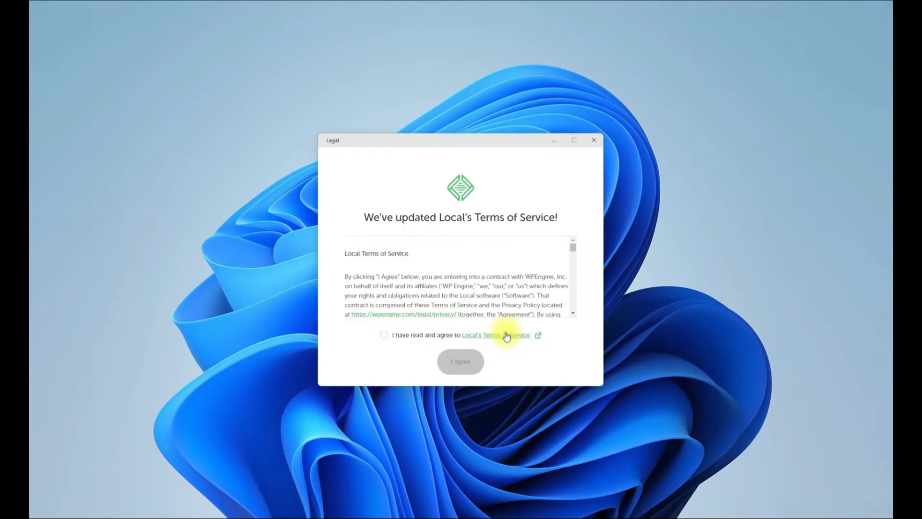
left_click(384, 335)
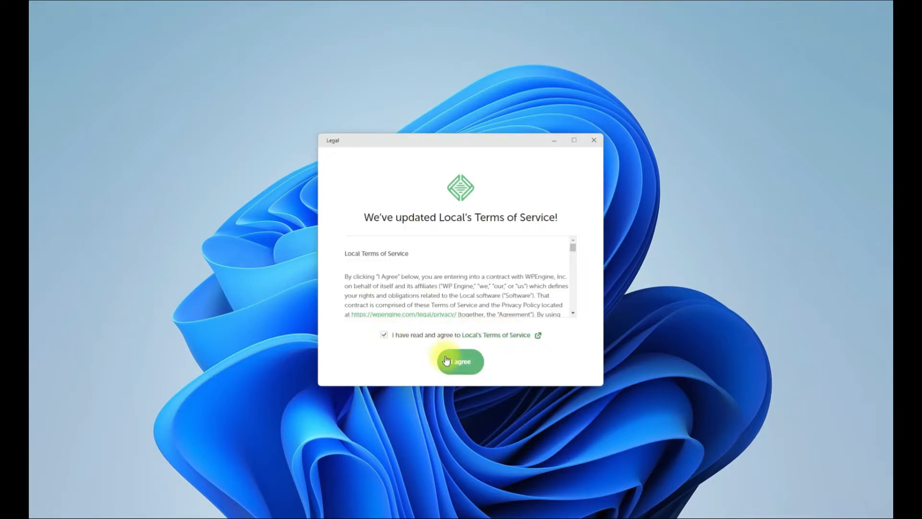
left_click(460, 362)
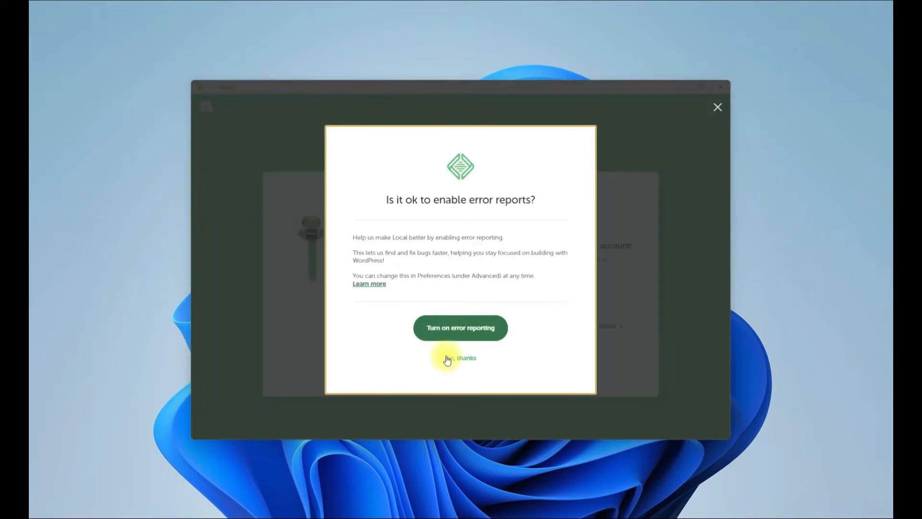
left_click(460, 358)
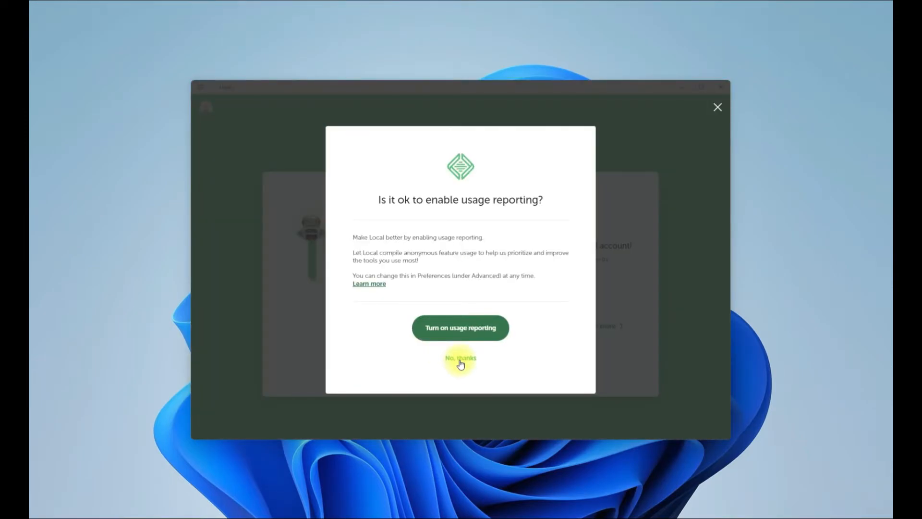
left_click(460, 359)
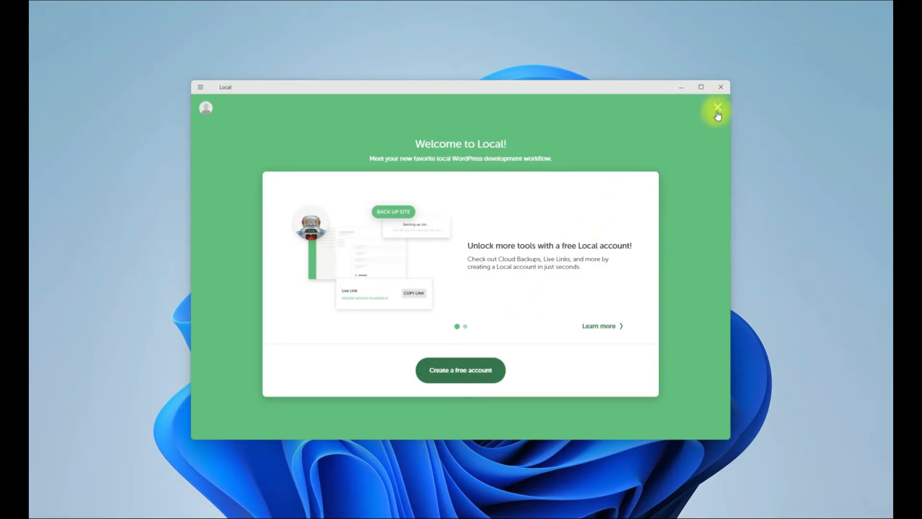
Step: Close the welcome overlay, view About Local from the hamburger menu, then close it
left_click(718, 106)
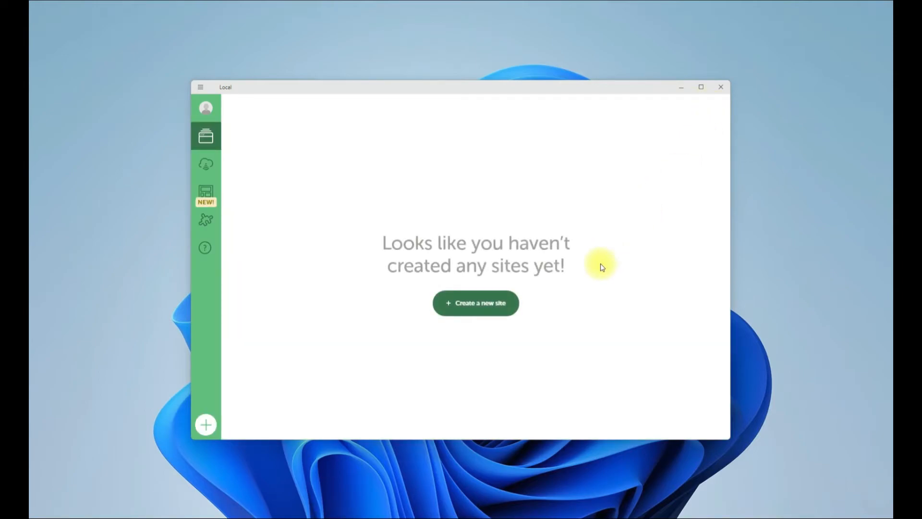
mouse_move(597, 272)
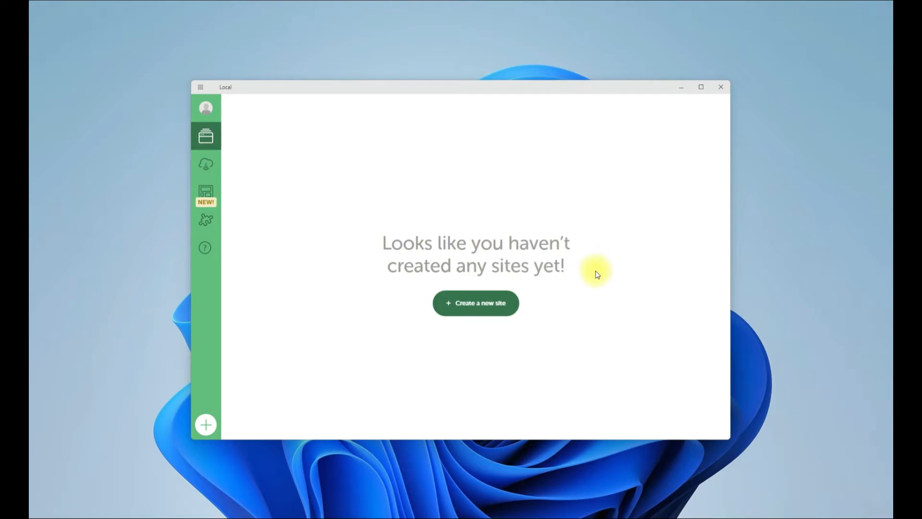
left_click(200, 87)
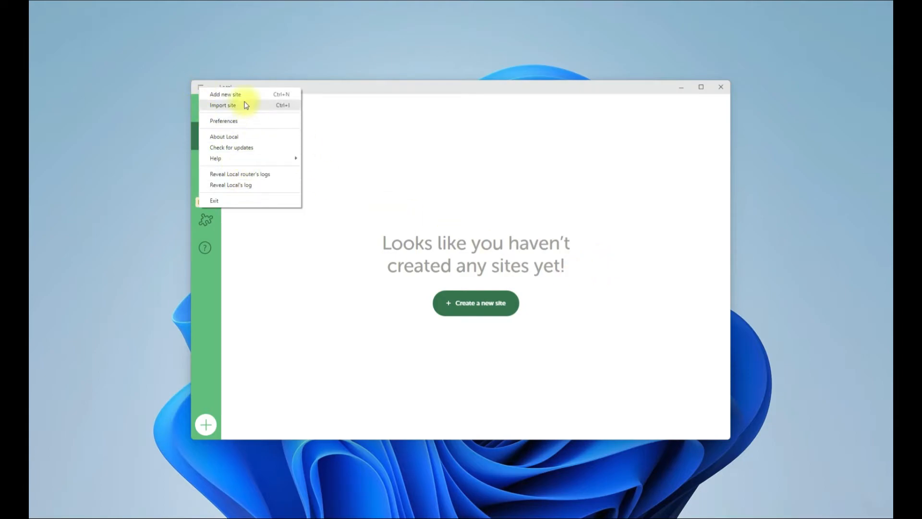
left_click(432, 216)
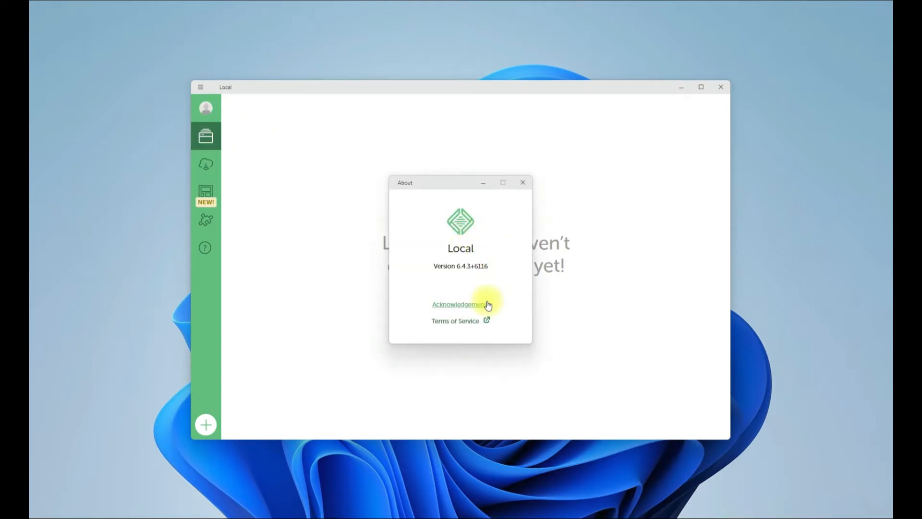
left_click(523, 182)
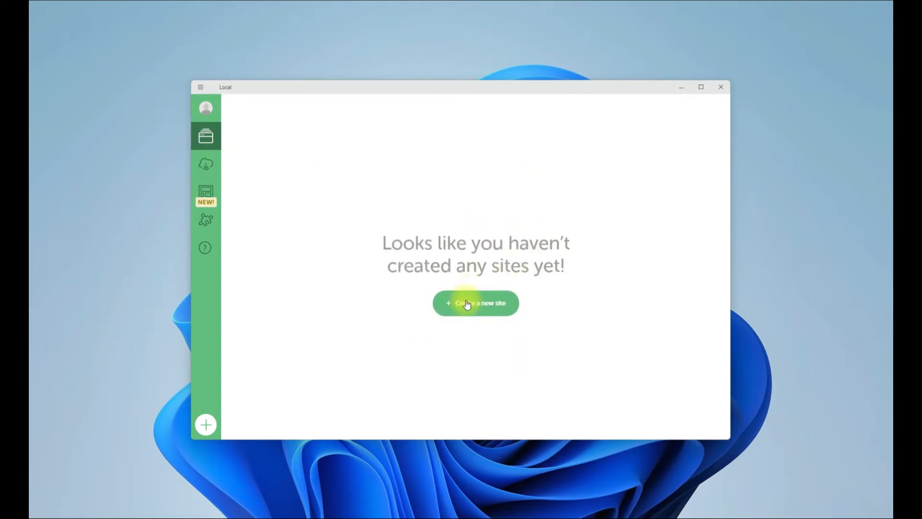
Step: Create a new site named TechSolutionZ with domain techsolutionz.local and continue to the environment step
left_click(476, 303)
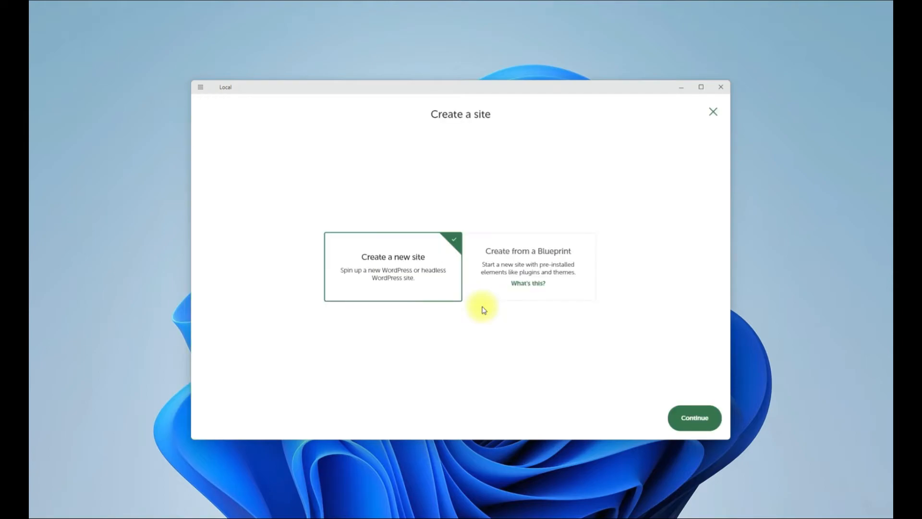
mouse_move(658, 384)
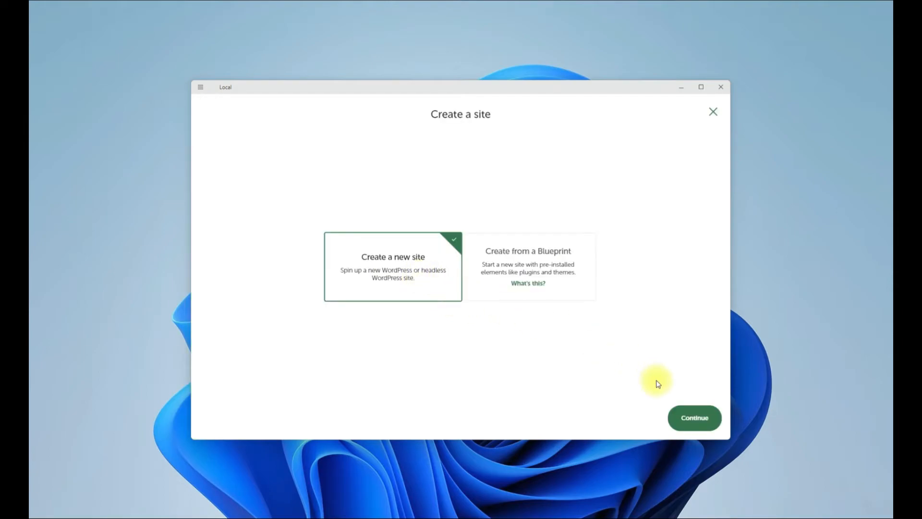
left_click(695, 418)
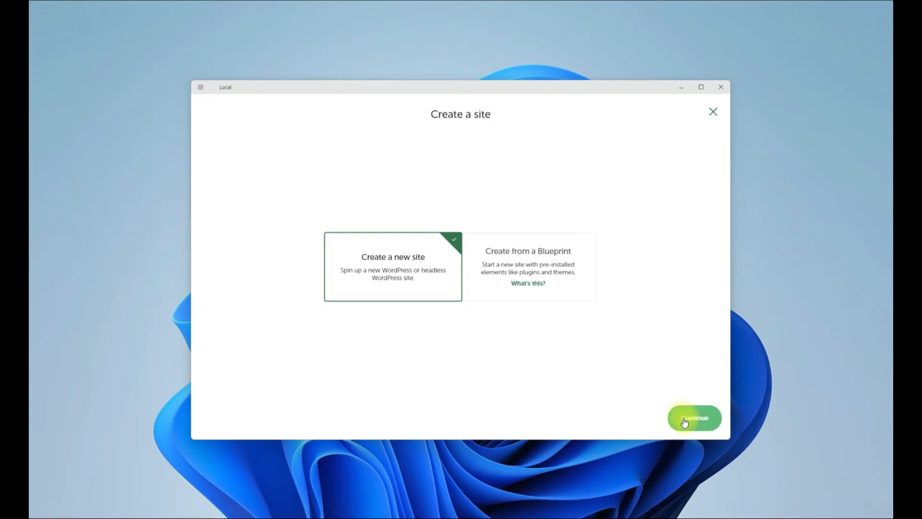
left_click(694, 418)
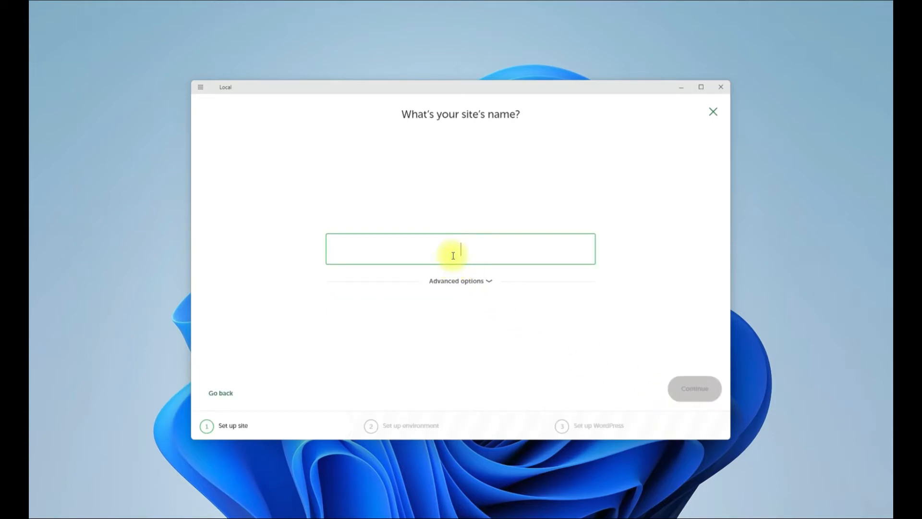
type("TechSolutionZ")
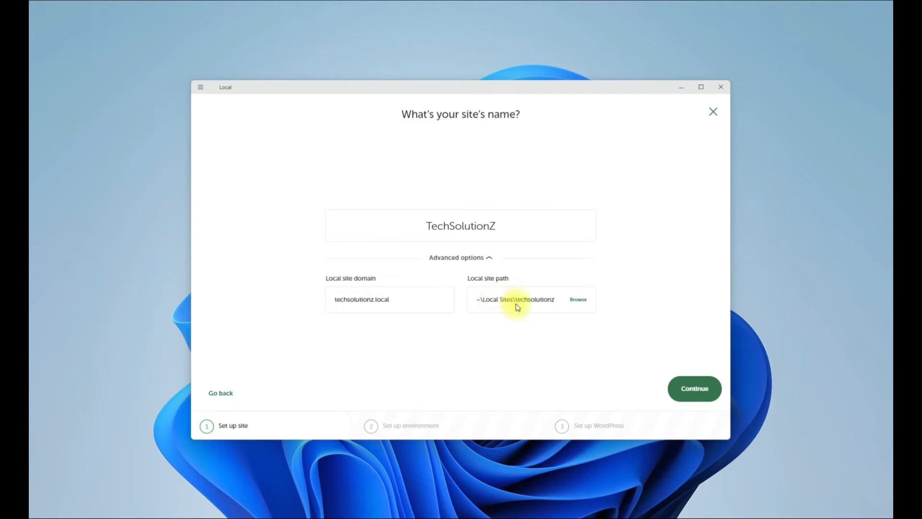
left_click(694, 389)
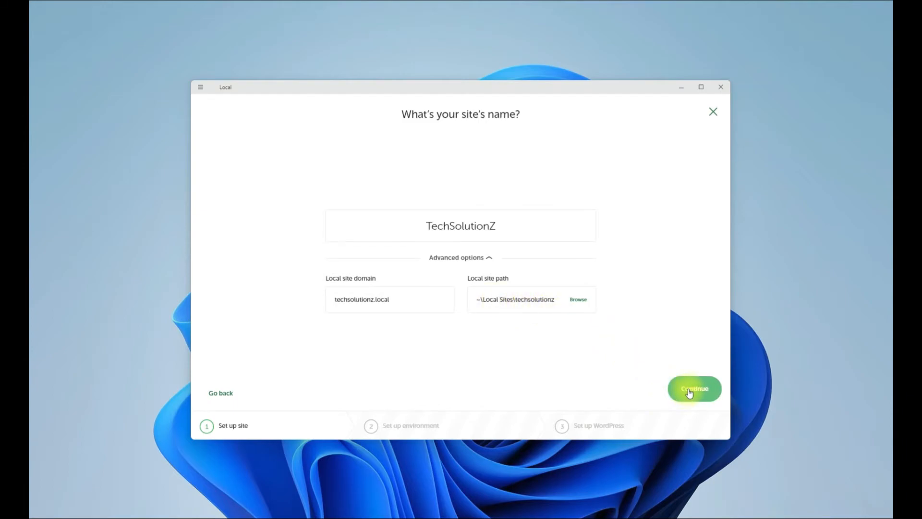
left_click(695, 389)
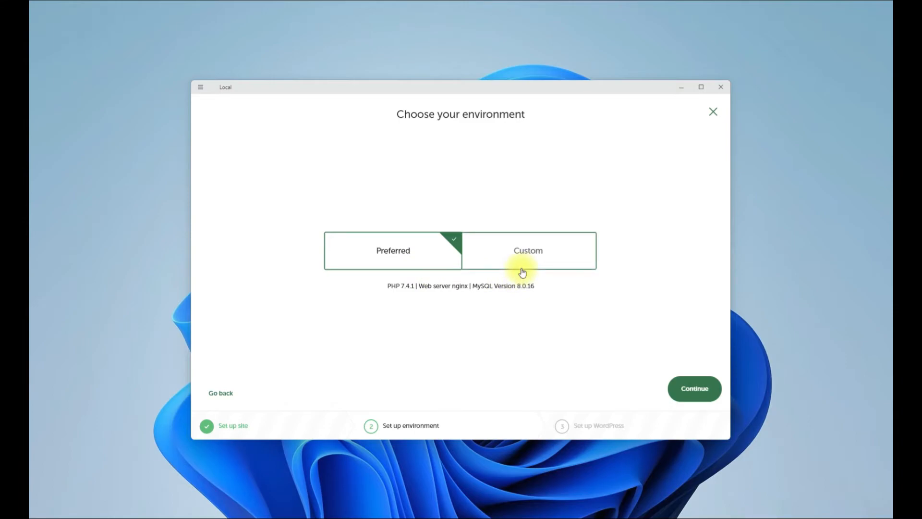
Step: Browse Custom PHP and database options, then keep the Preferred environment and continue
left_click(528, 250)
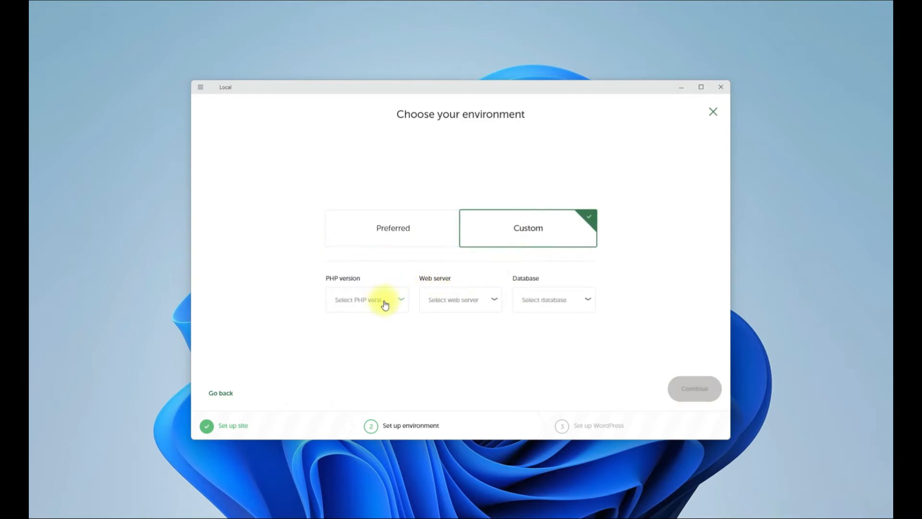
left_click(368, 300)
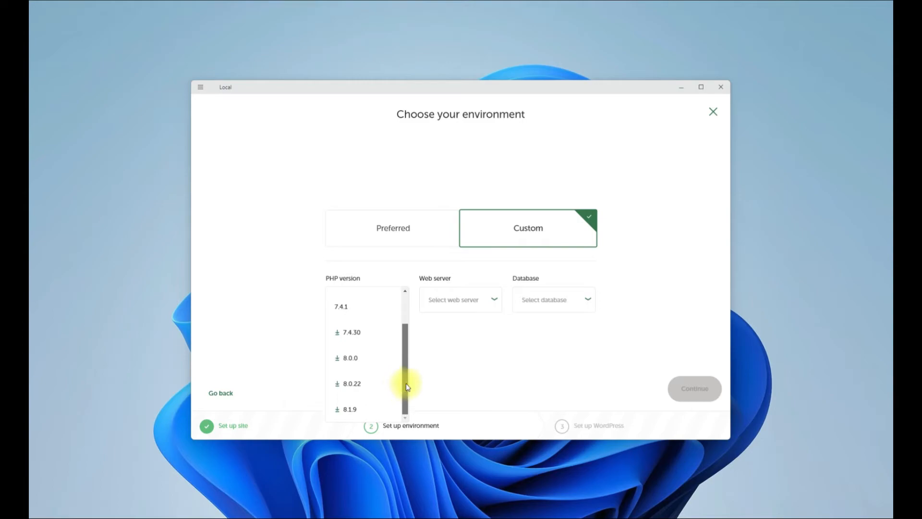
left_click(554, 299)
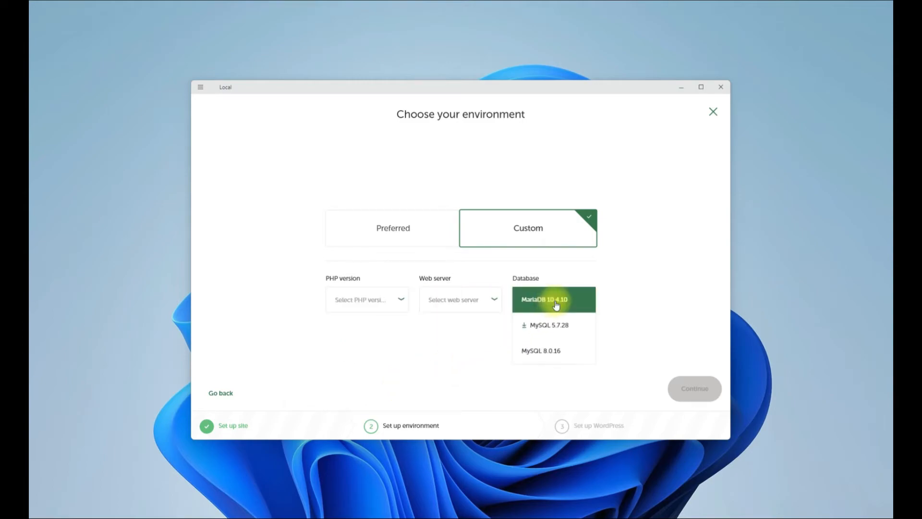
left_click(392, 228)
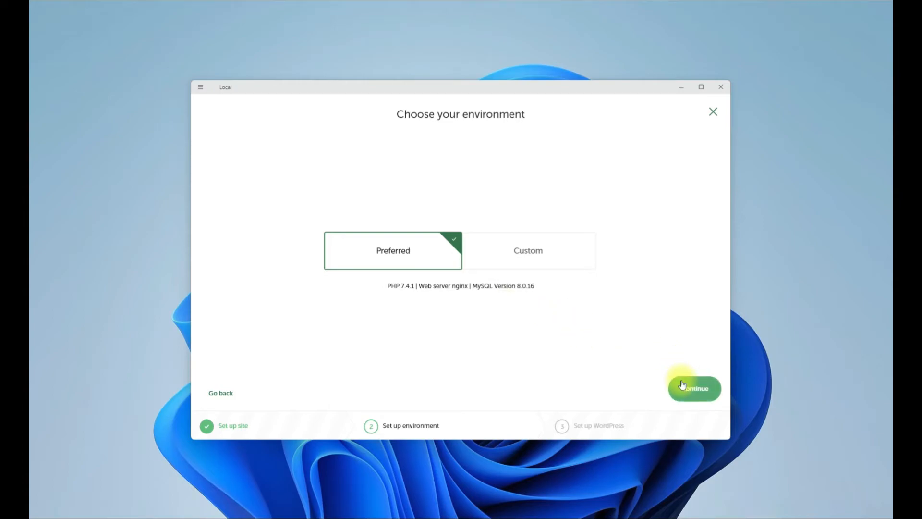
left_click(694, 388)
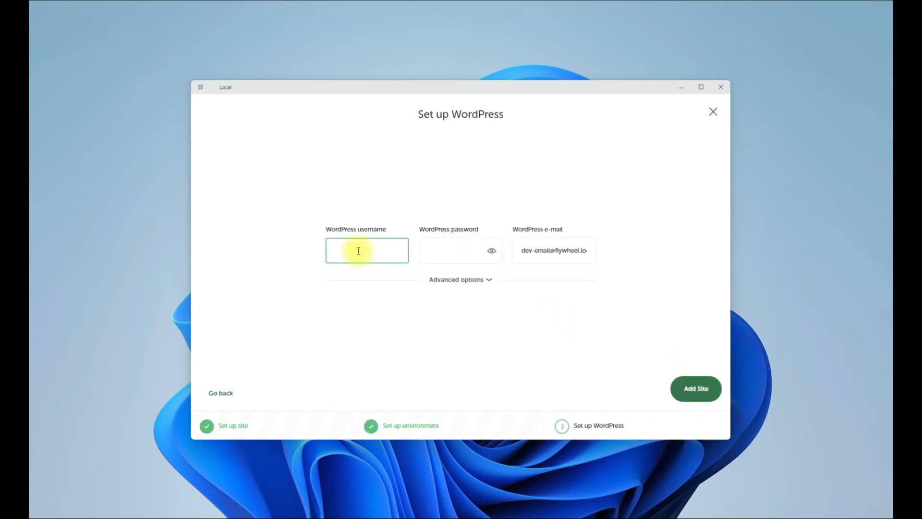
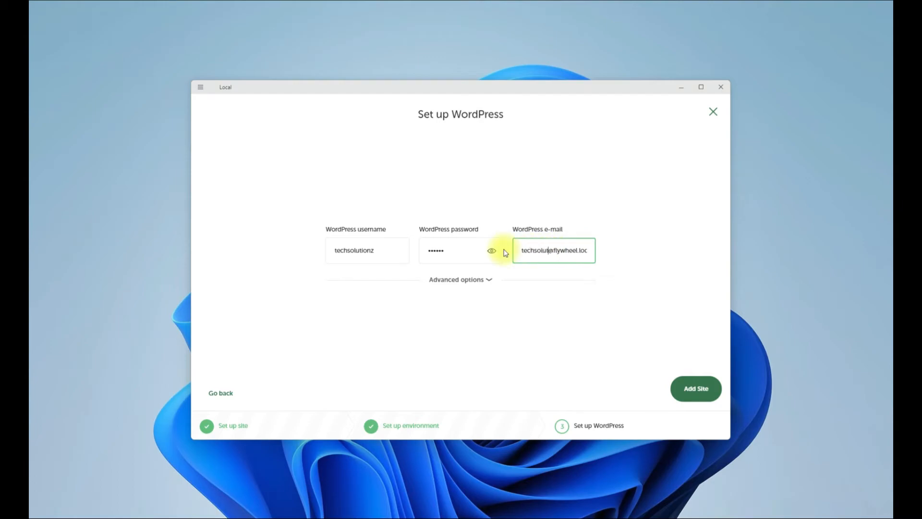
Step: Enter the WordPress admin credentials, keep Multisite set to No, and add the site
left_click(461, 279)
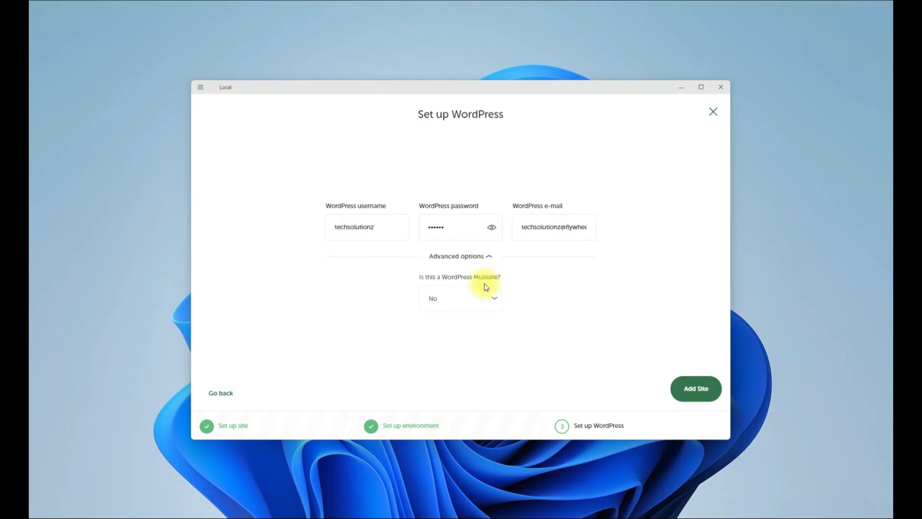
mouse_move(677, 350)
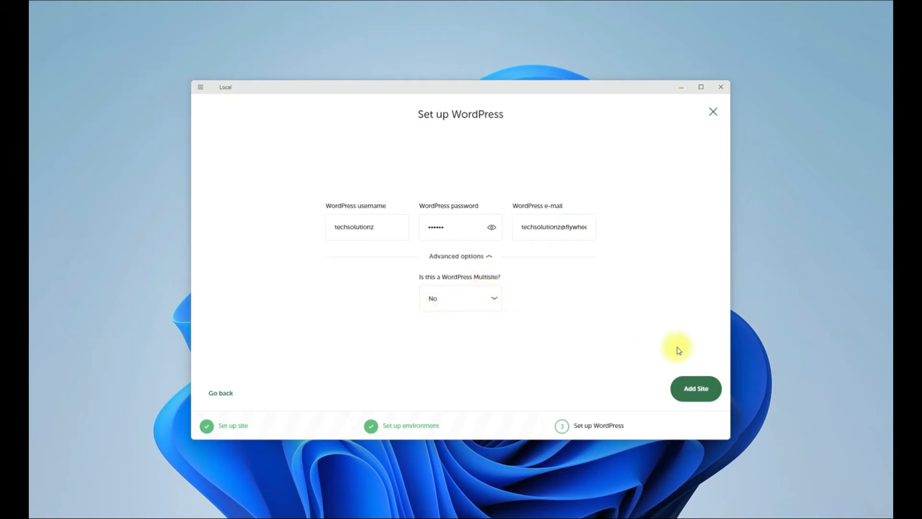
left_click(696, 389)
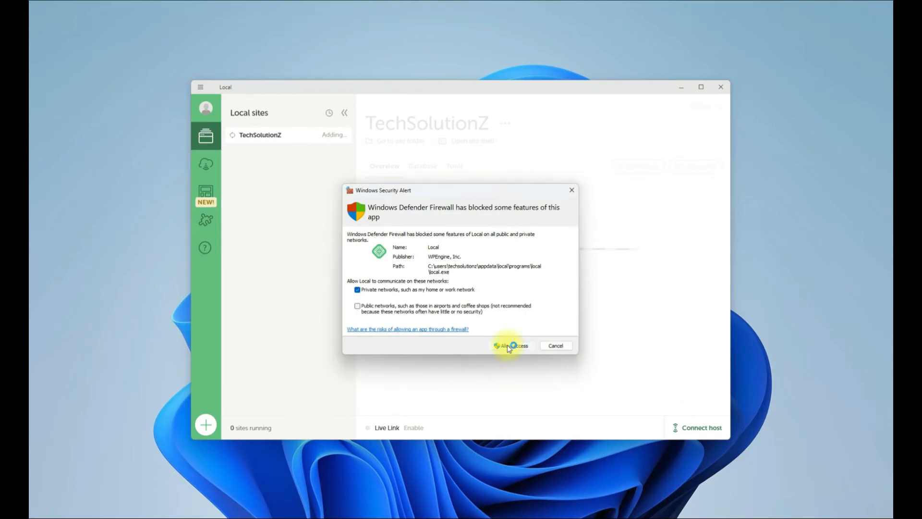
Step: Allow firewall access for Local, mailhog.exe and nginx.exe
left_click(511, 346)
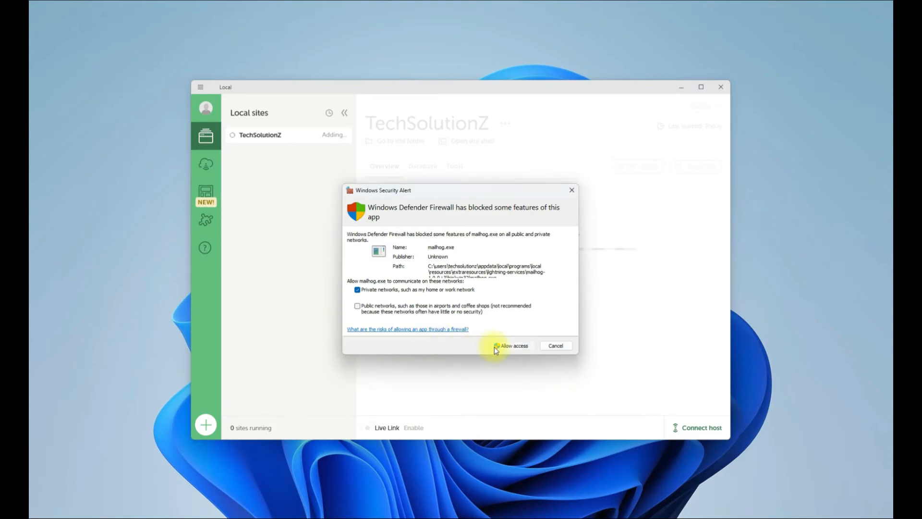
left_click(513, 345)
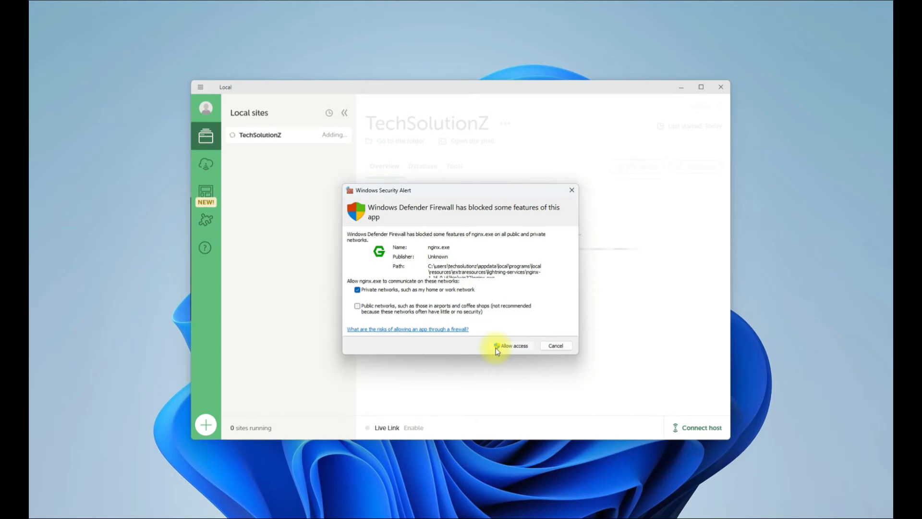
left_click(513, 345)
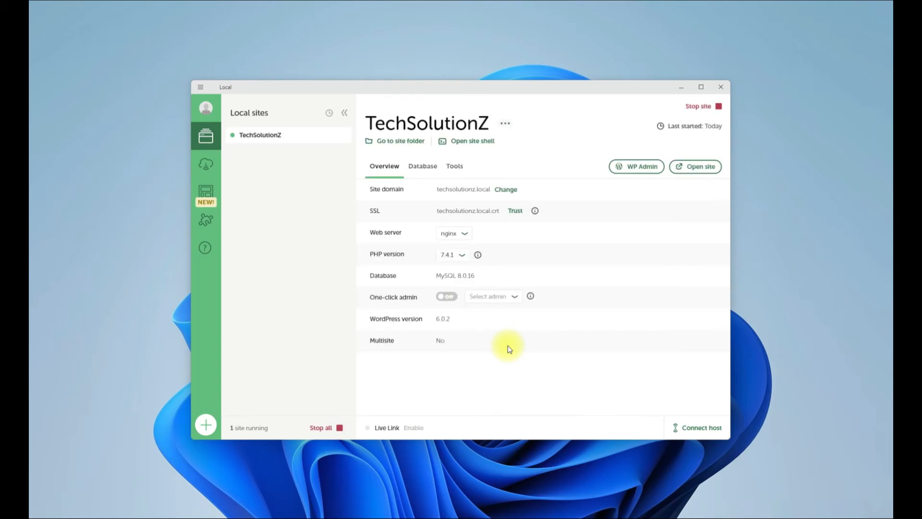
mouse_move(502, 383)
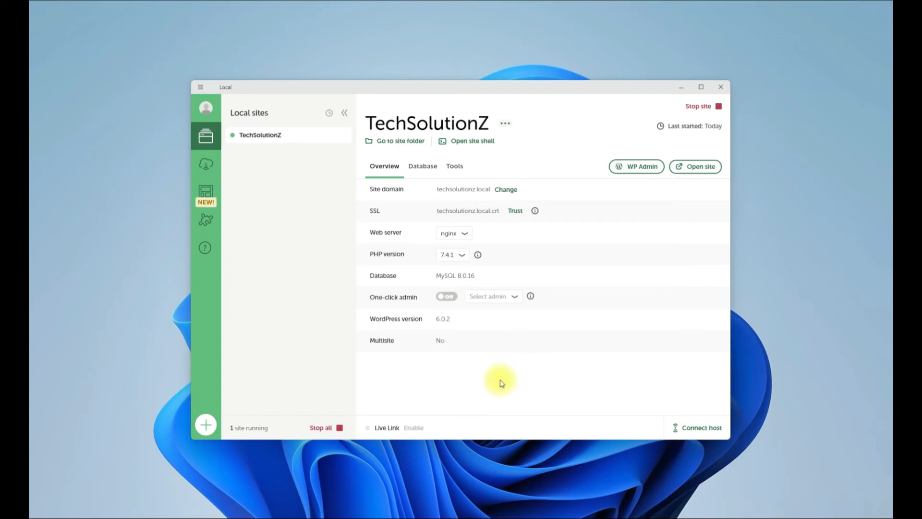
mouse_move(502, 365)
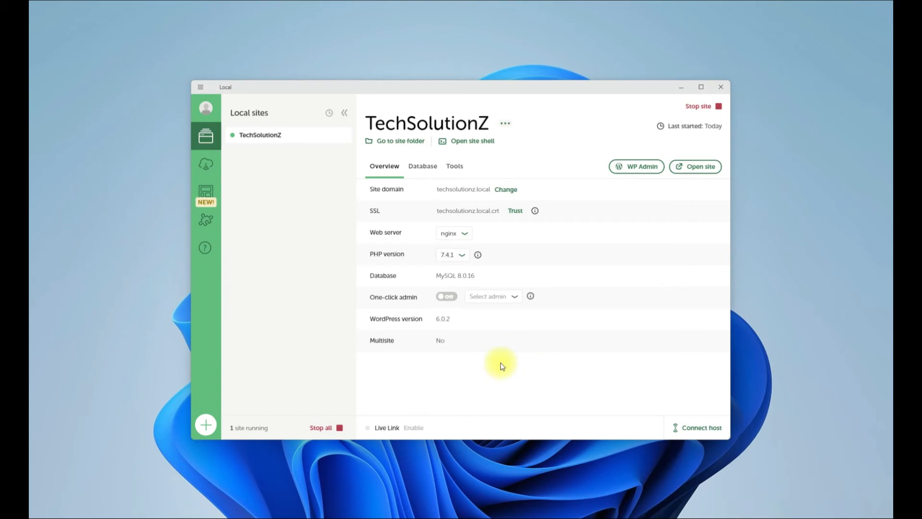
Step: Open techsolutionz.local in Chrome from Local's Open site button
left_click(700, 166)
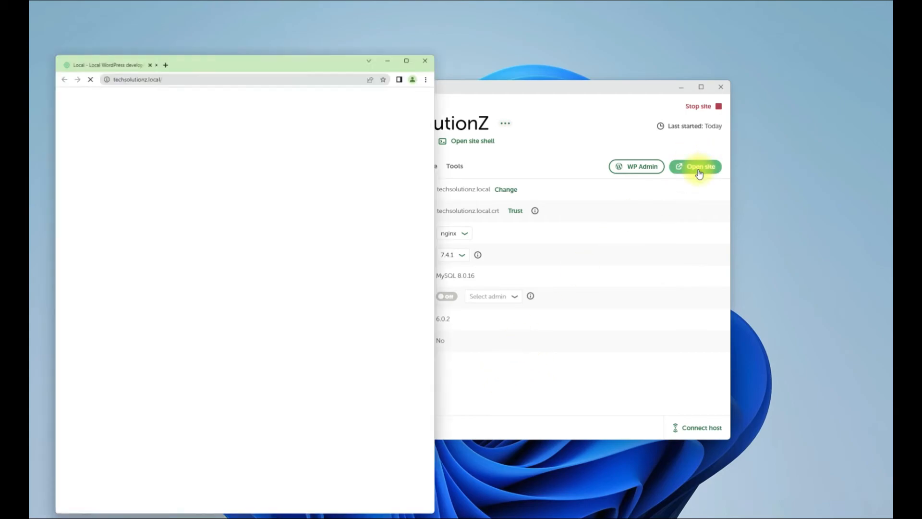
left_click(700, 167)
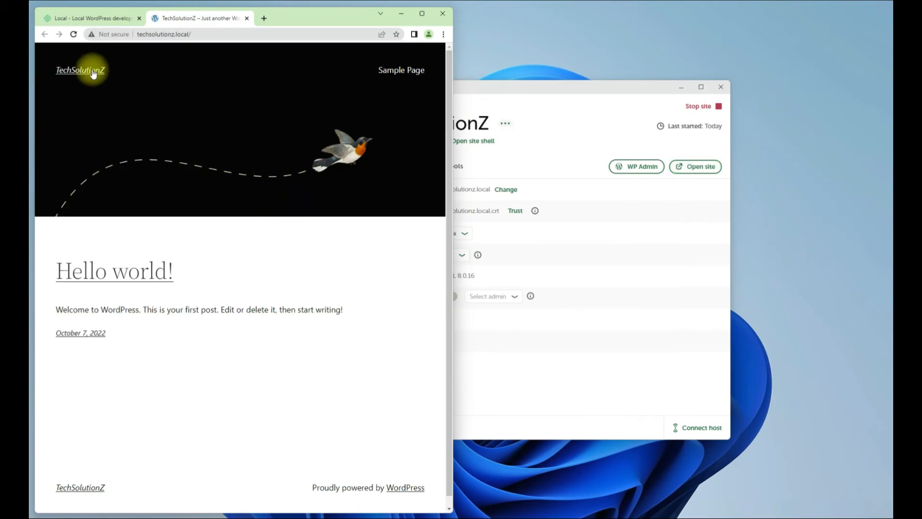
mouse_move(680, 254)
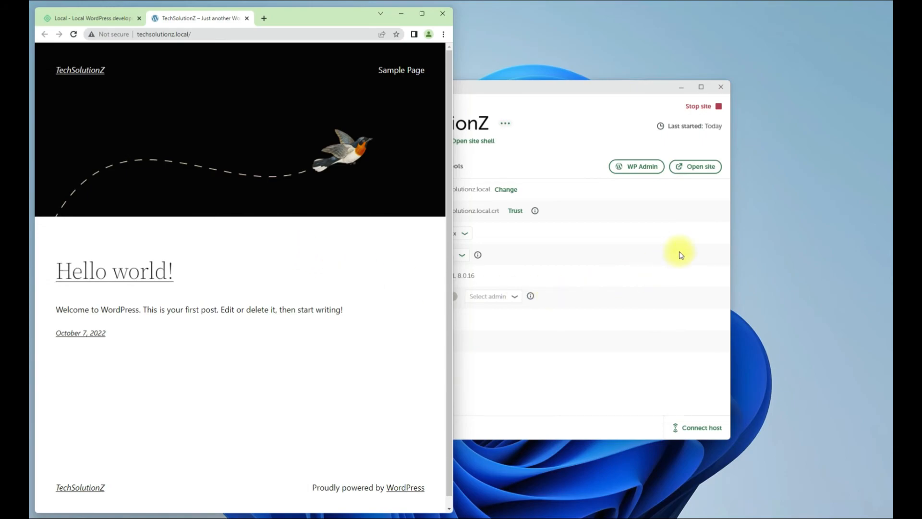
Step: Log in to the TechSolutionZ WordPress admin with username 'techsolu' and the admin password
left_click(636, 167)
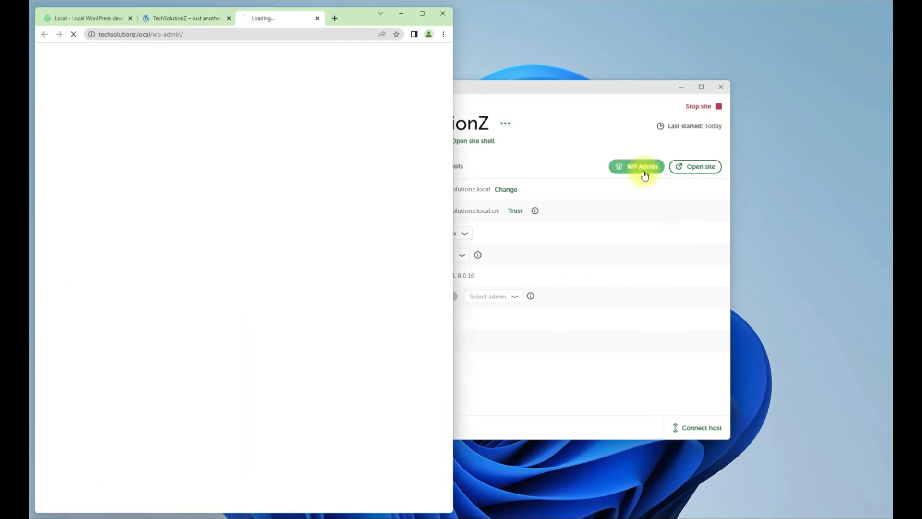
left_click(636, 166)
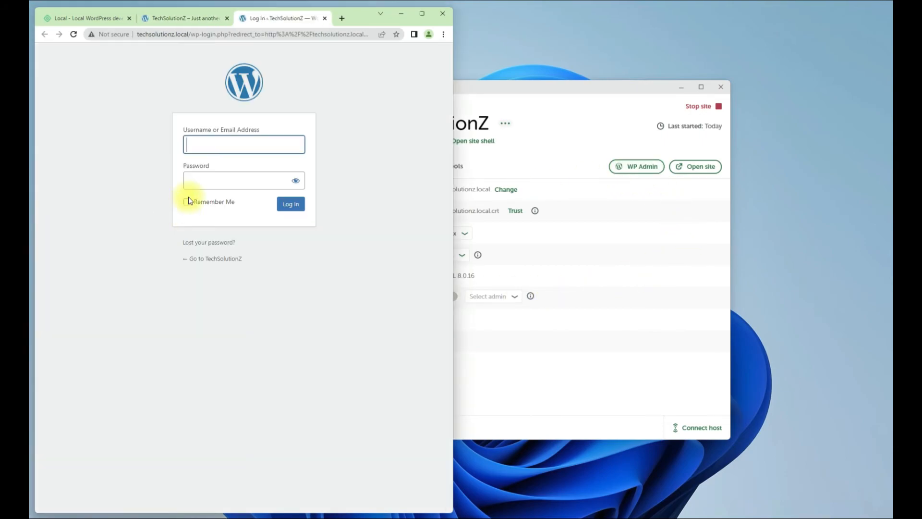
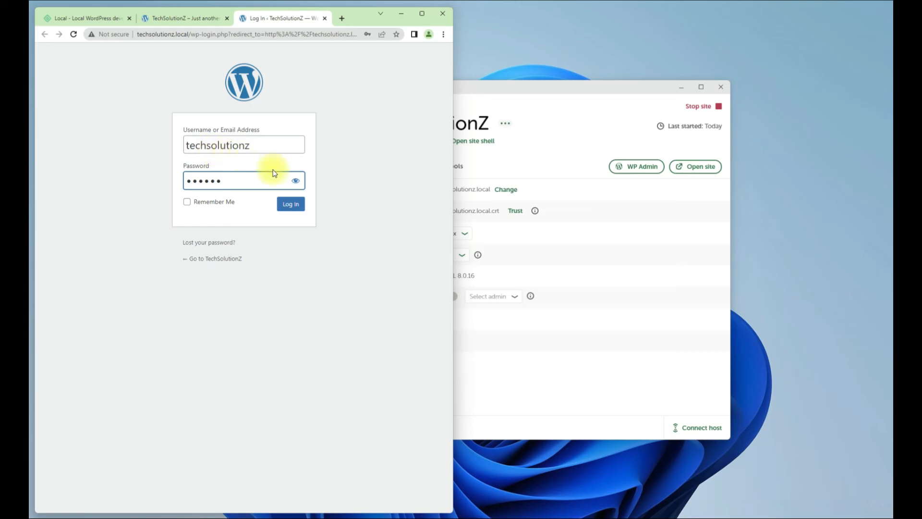
left_click(291, 204)
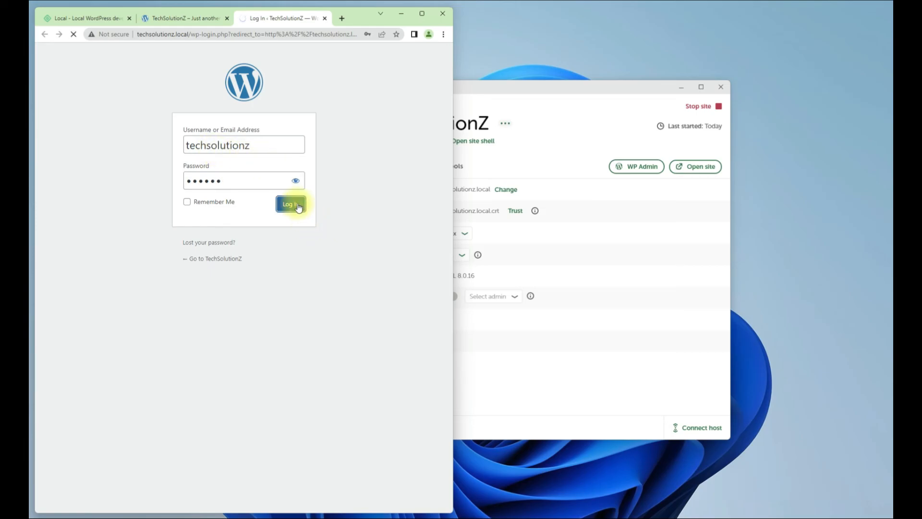
left_click(290, 204)
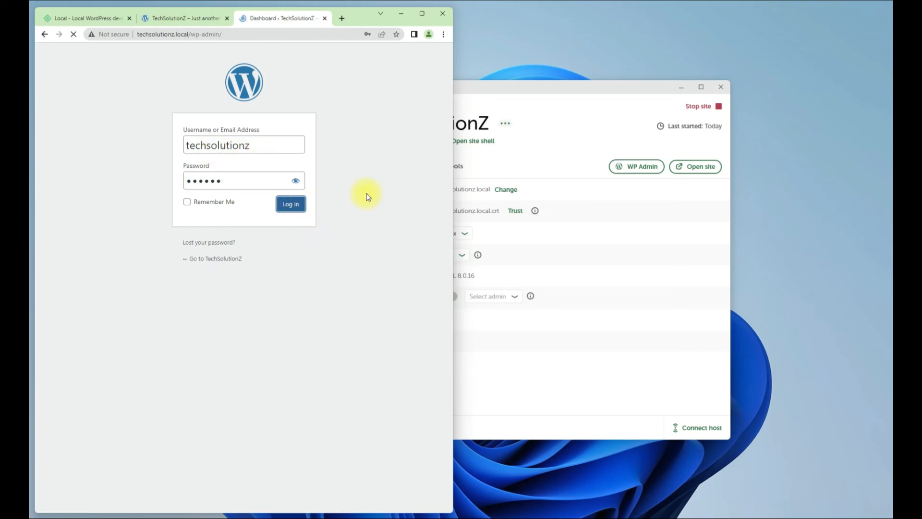
Step: Decline Chrome's offer to save the password and scroll through the Dashboard
left_click(291, 204)
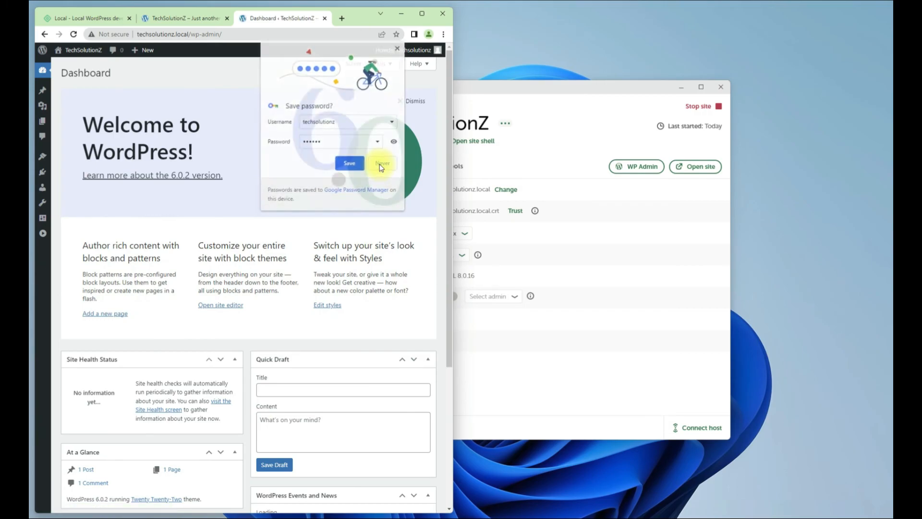
left_click(381, 163)
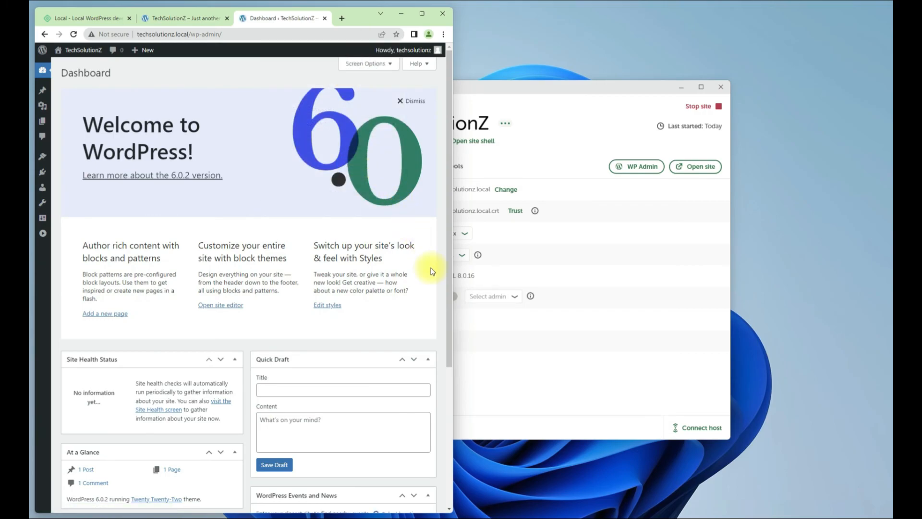
scroll("down", 3)
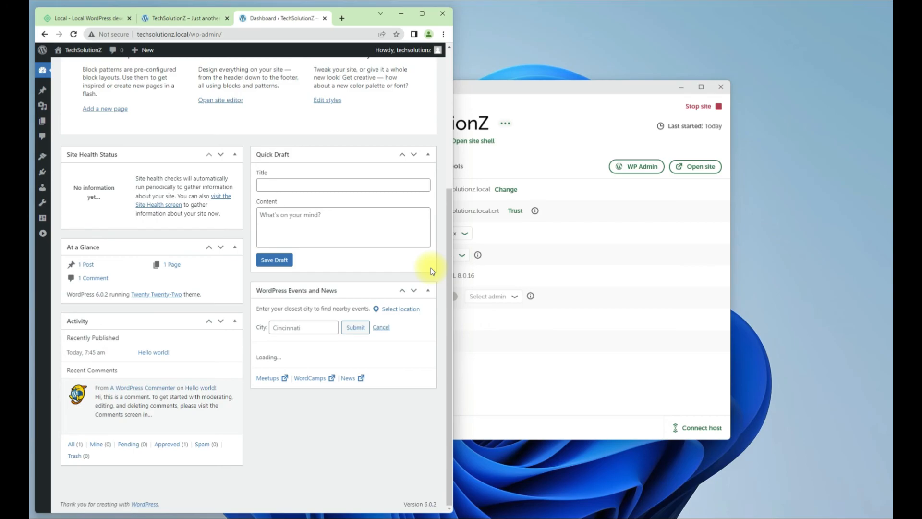
scroll("up", 3)
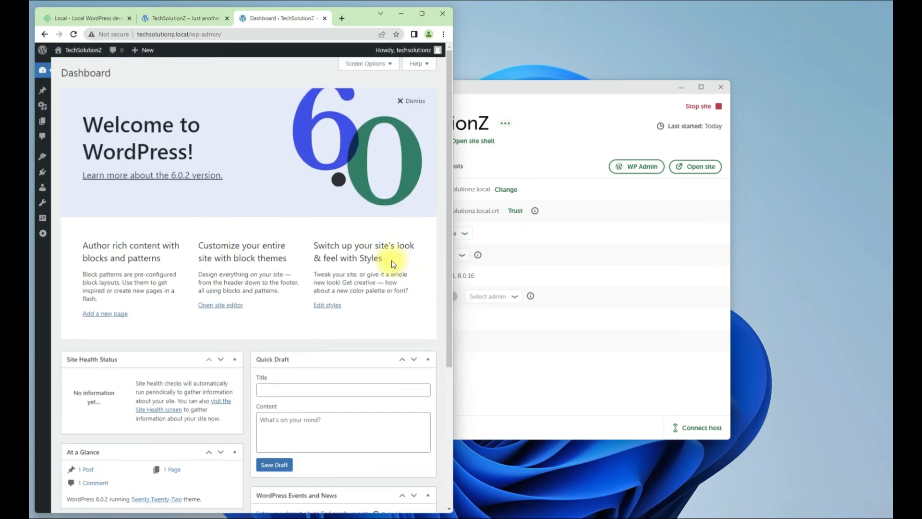
mouse_move(387, 261)
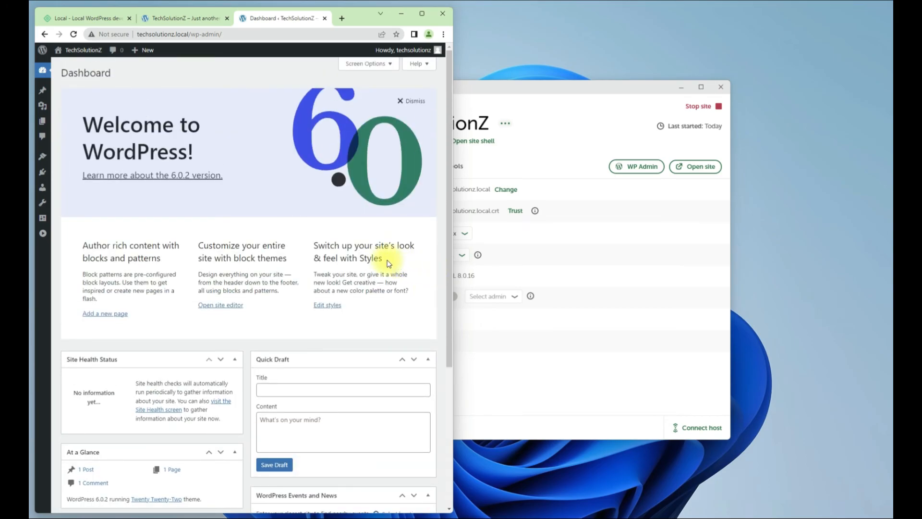
scroll("down", 3)
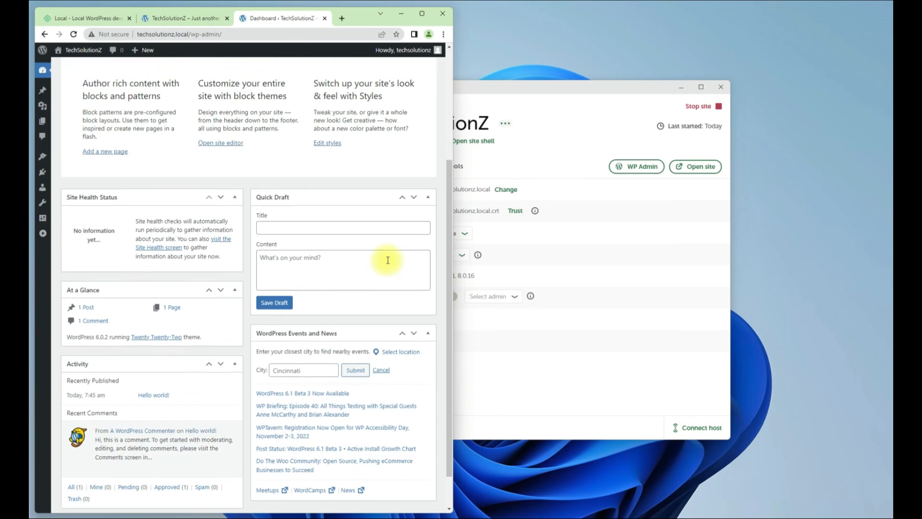